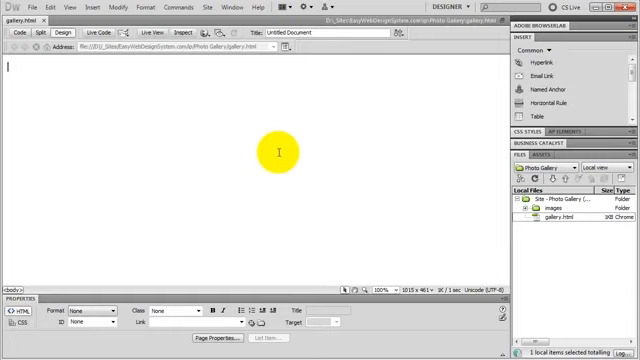
pyautogui.moveTo(343, 142)
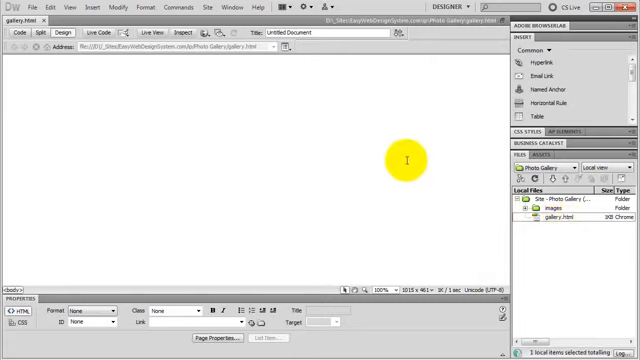
pyautogui.moveTo(471, 115)
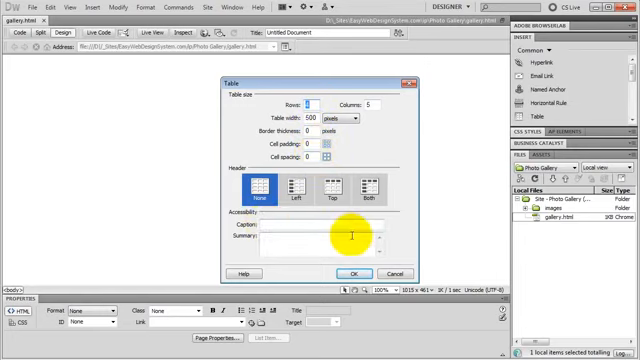
# - Confirm the 4-row, 5-column, 500 px borderless table settings
pyautogui.click(352, 273)
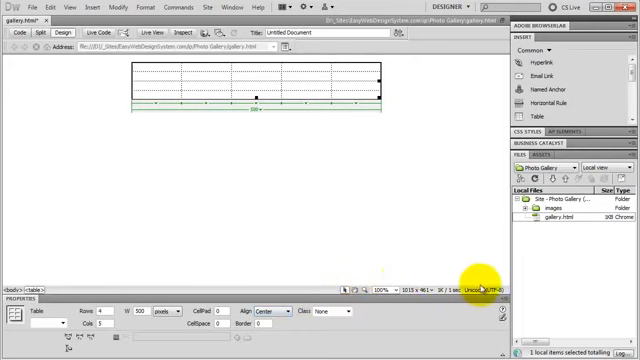
# - Place 1.png from the images folder in the first cell with alternate text '1'
pyautogui.click(531, 211)
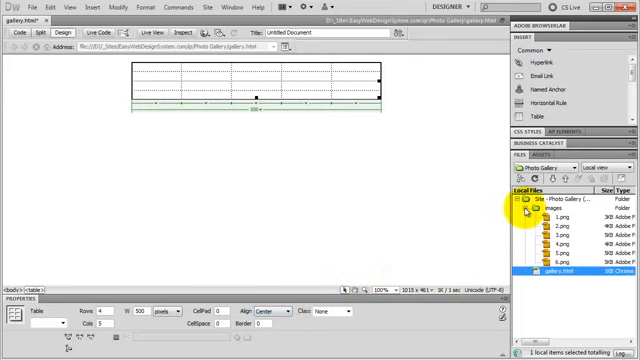
pyautogui.click(555, 214)
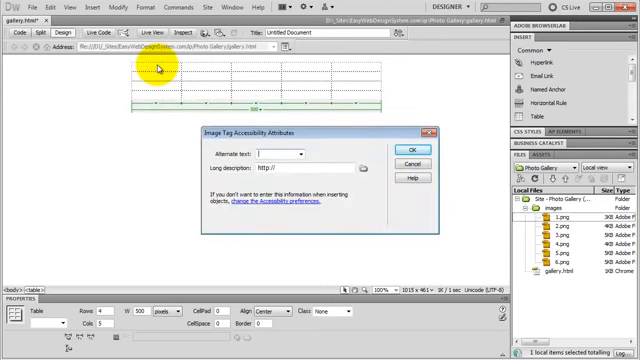
pyautogui.moveTo(307, 118)
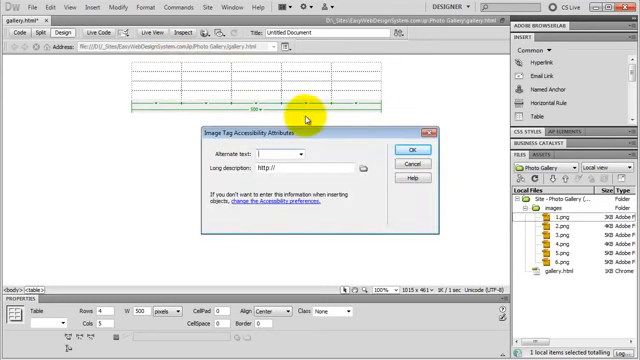
pyautogui.write('1')
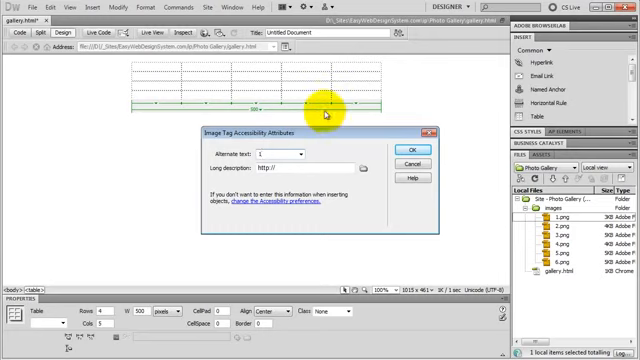
pyautogui.click(402, 152)
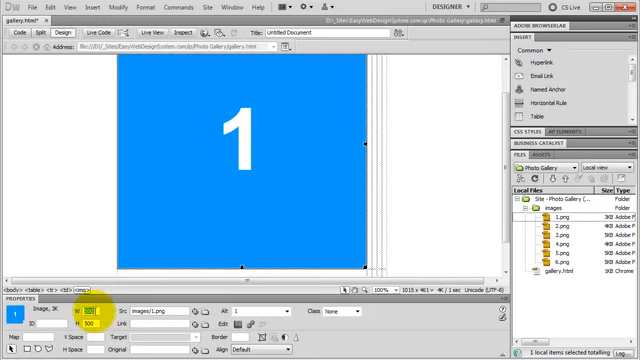
# - Resize image 1.png to 150 by 150 pixels
pyautogui.write('150')
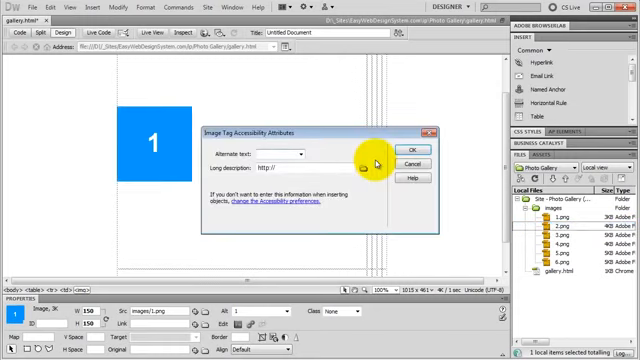
# - Insert the remaining numbered images 2.png to 6.png into the table cells
pyautogui.click(404, 149)
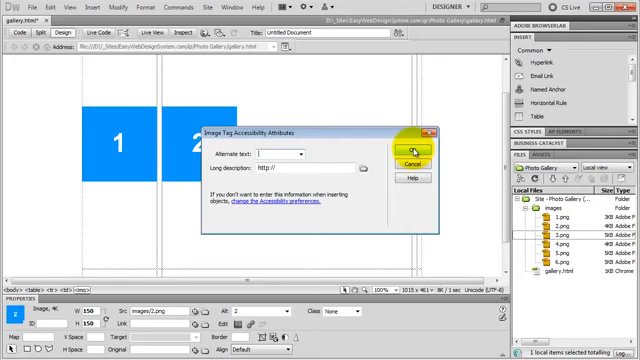
pyautogui.write('3')
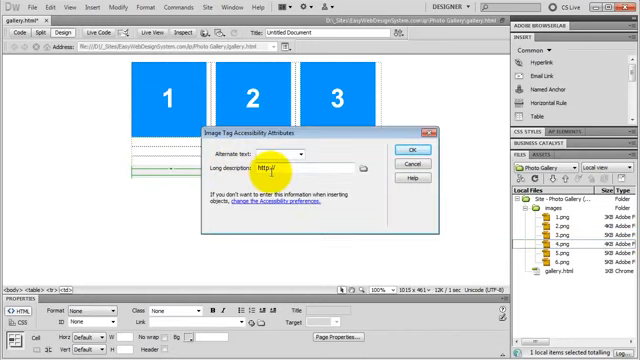
pyautogui.click(410, 149)
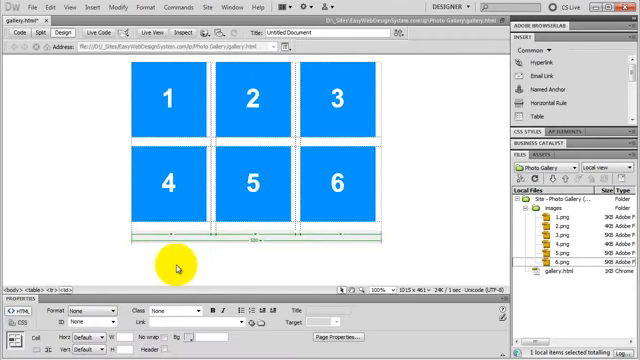
pyautogui.moveTo(197, 155)
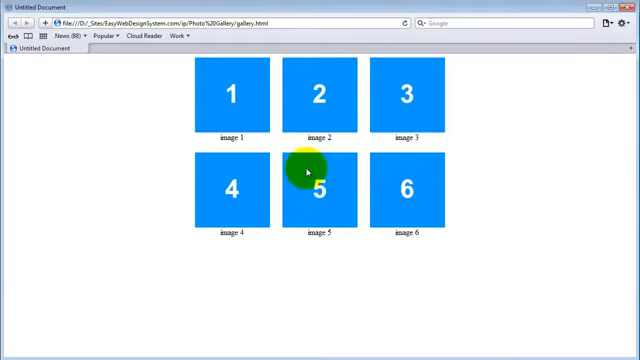
# - Preview the gallery page in Firefox
pyautogui.click(232, 95)
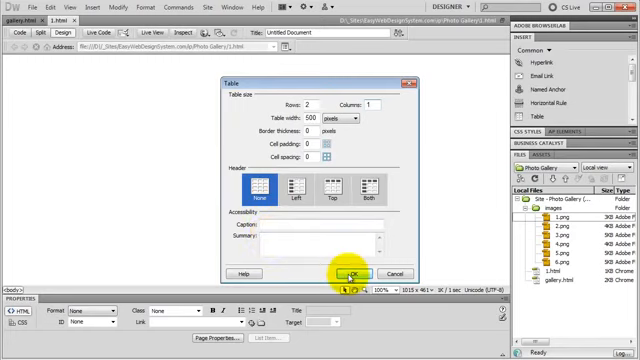
# - Create a 2-row, 1-column, 500-pixel table on the new 1.html page
pyautogui.click(354, 273)
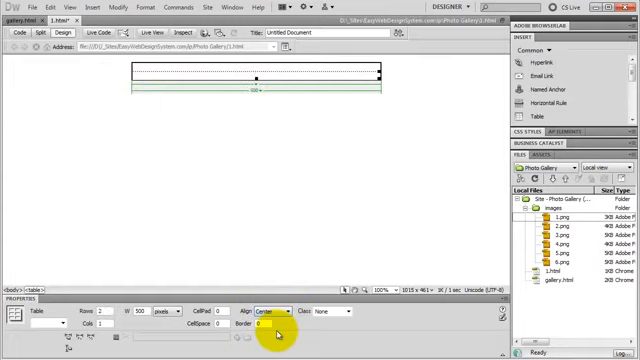
# - Center the table, add '<< Previous - Gallery - Next >>' in row one, insert image below
pyautogui.click(257, 88)
pyautogui.write('<< Previous - Gallery - Next')
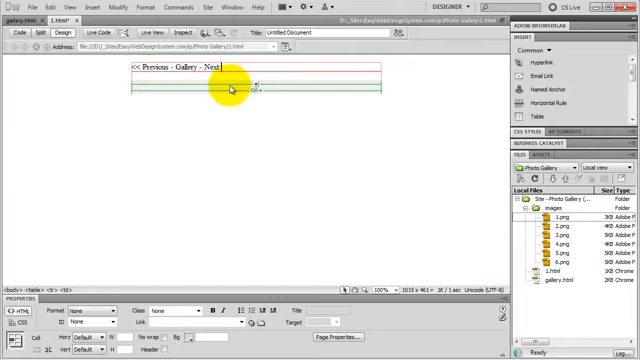
pyautogui.write('>>')
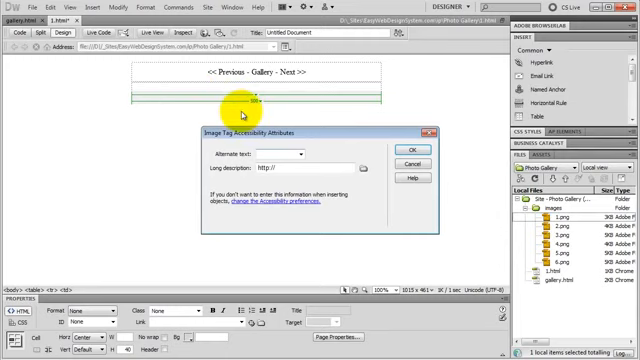
pyautogui.click(421, 151)
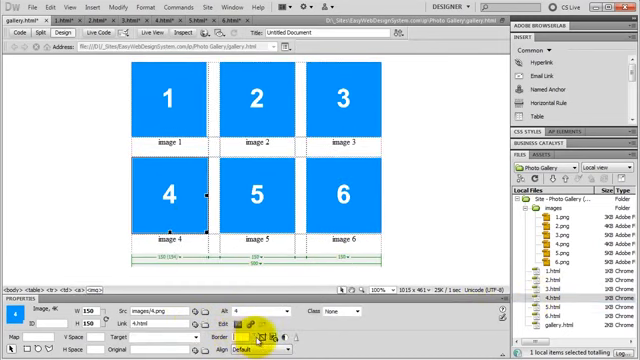
# - Select gallery image 5 (images/5.png) to link next
pyautogui.click(262, 195)
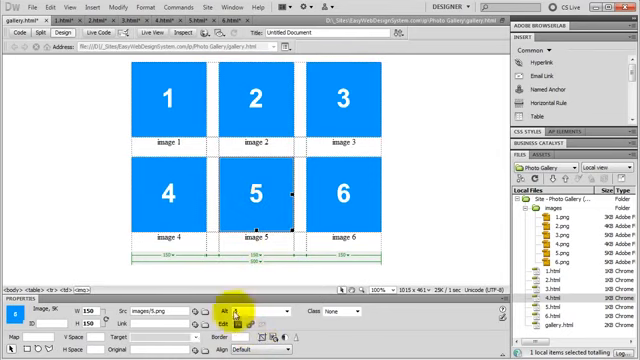